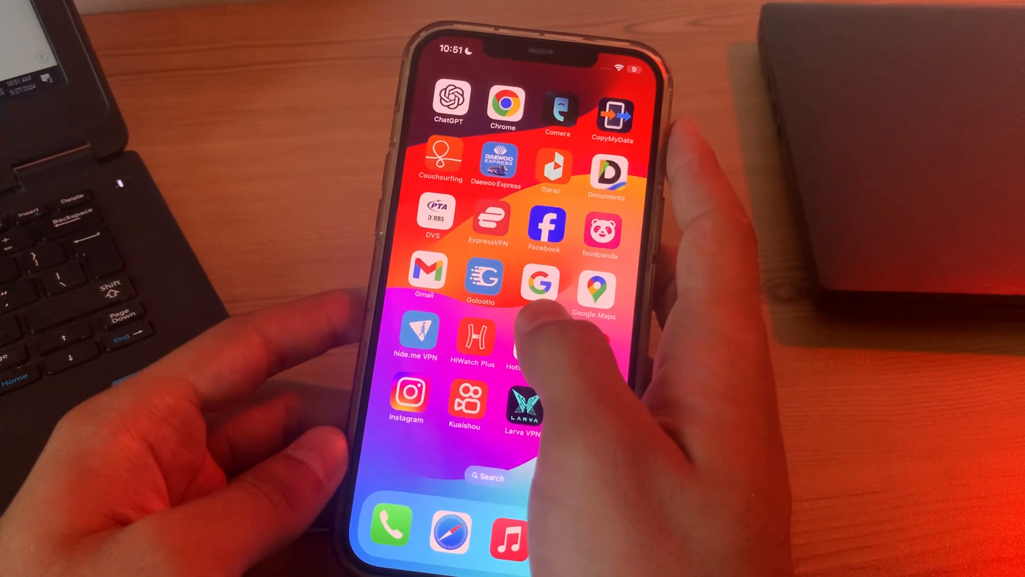
Step: Swipe to the next Home Screen page and launch the Settings app
scroll("left", 3)
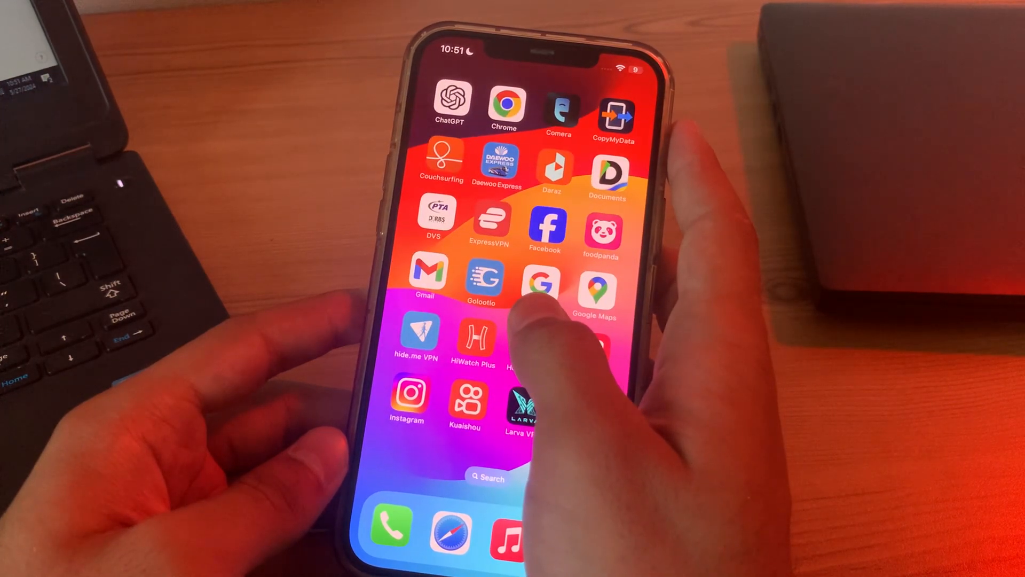
mouse_move(536, 340)
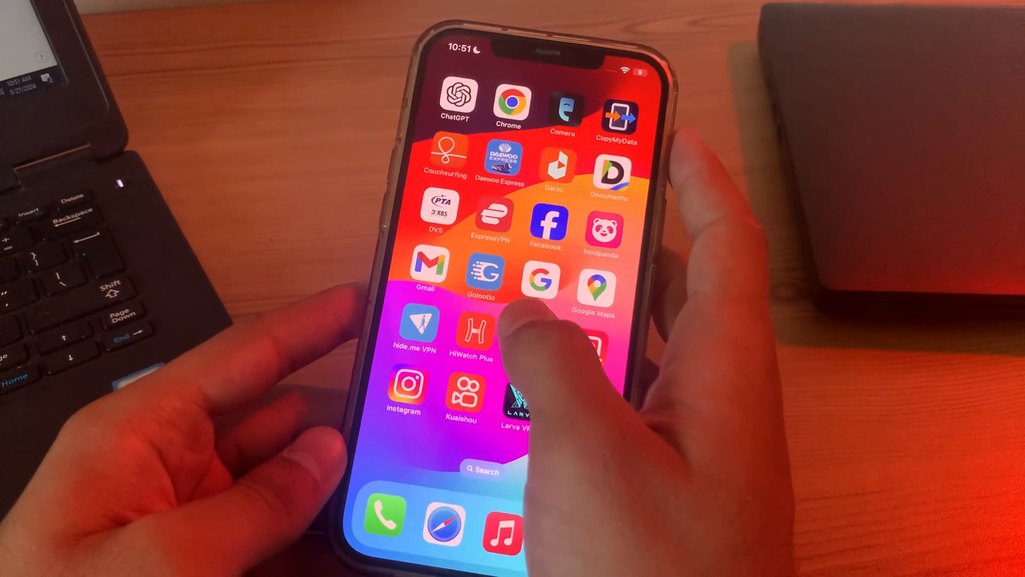
scroll("left", 3)
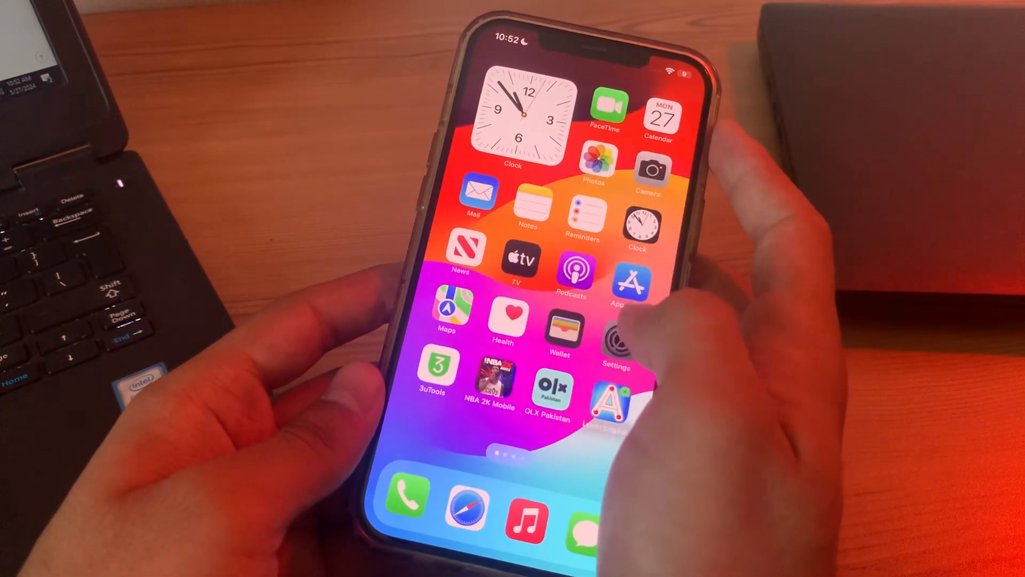
left_click(615, 333)
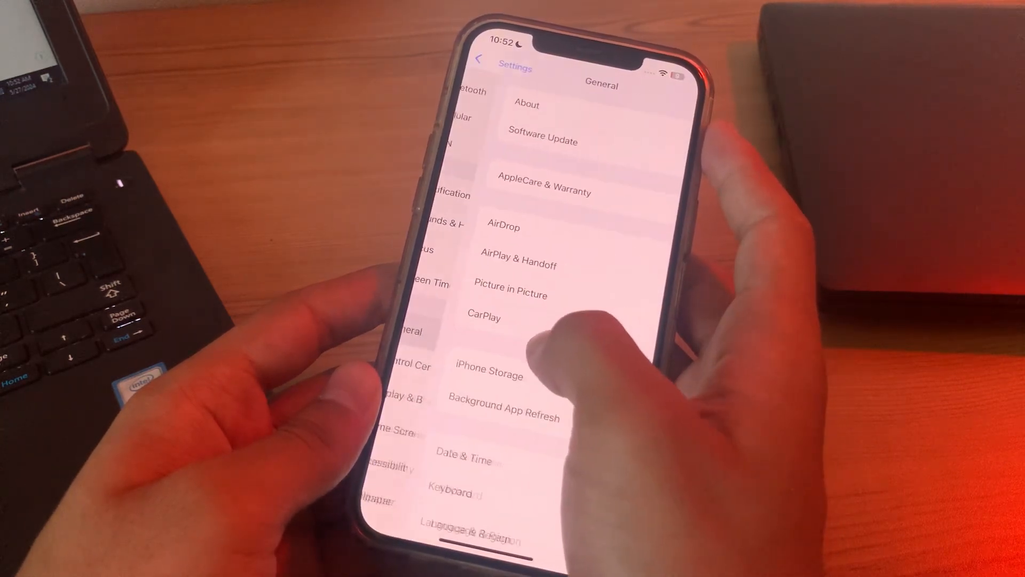